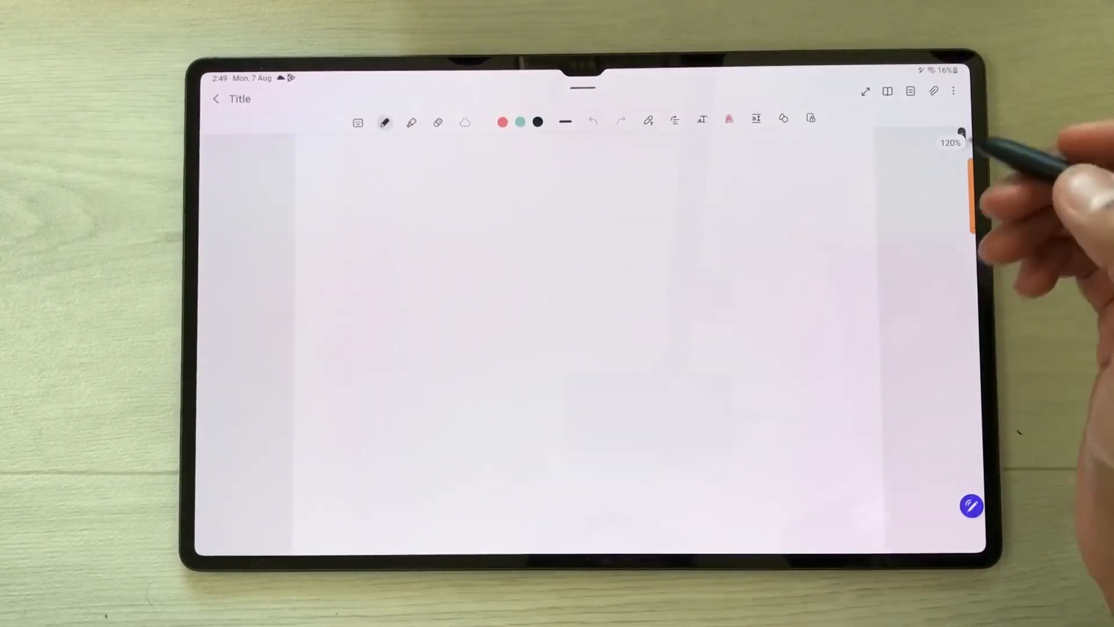
- Handwrite 'Lecture' near the top of the page with an underline beneath it
left_click_drag(388, 234, 480, 178)
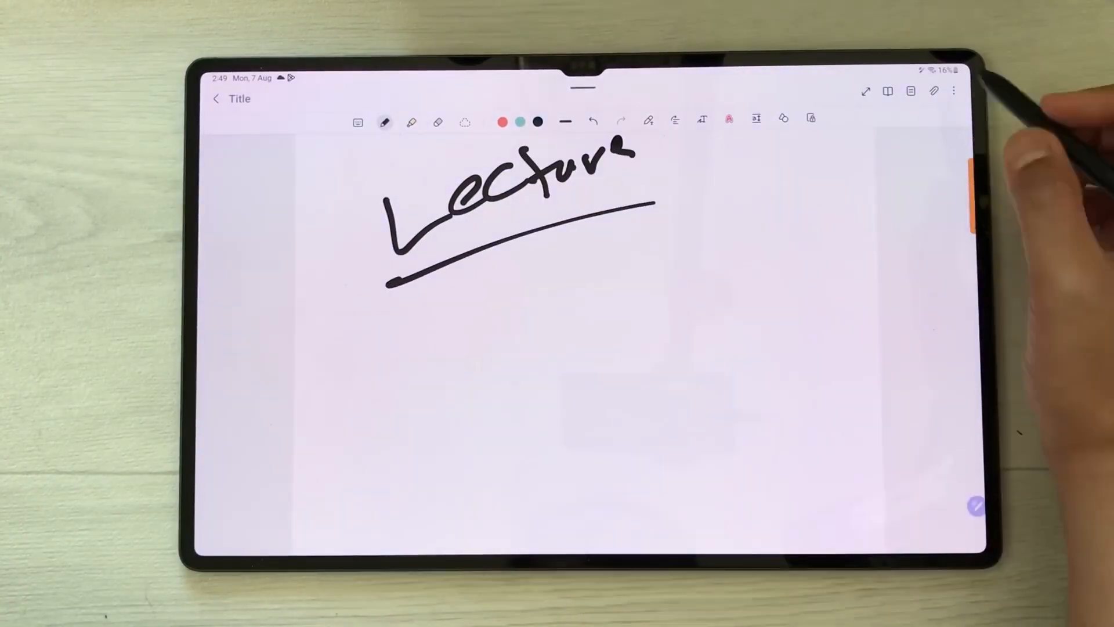
- Record and save a voice clip while handwriting 'Take your notes' underlined below the heading
left_click(935, 92)
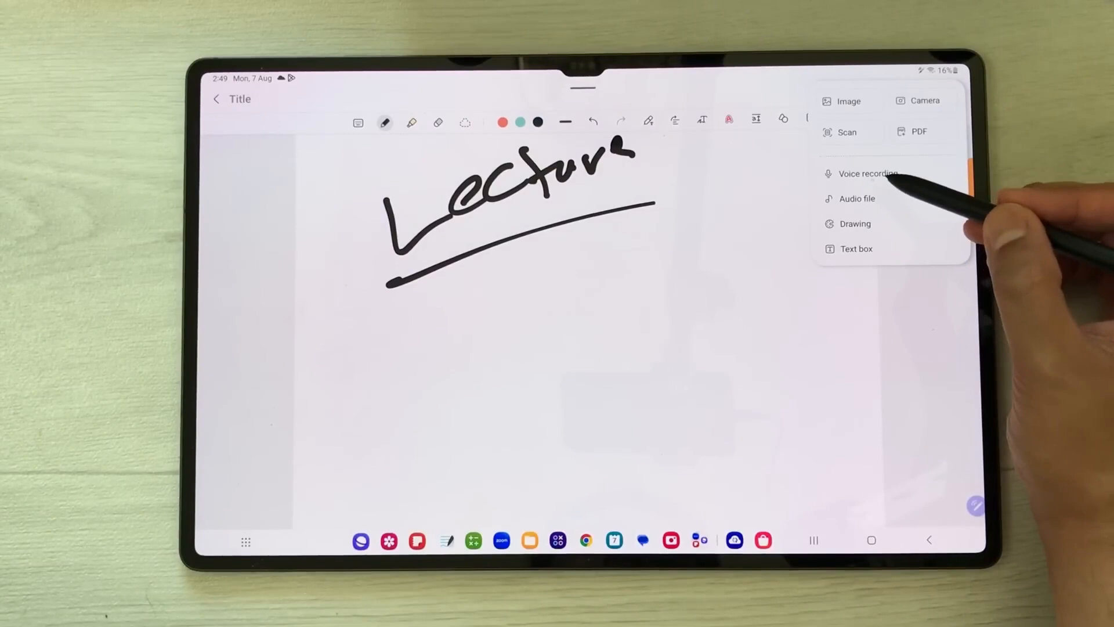
left_click(865, 173)
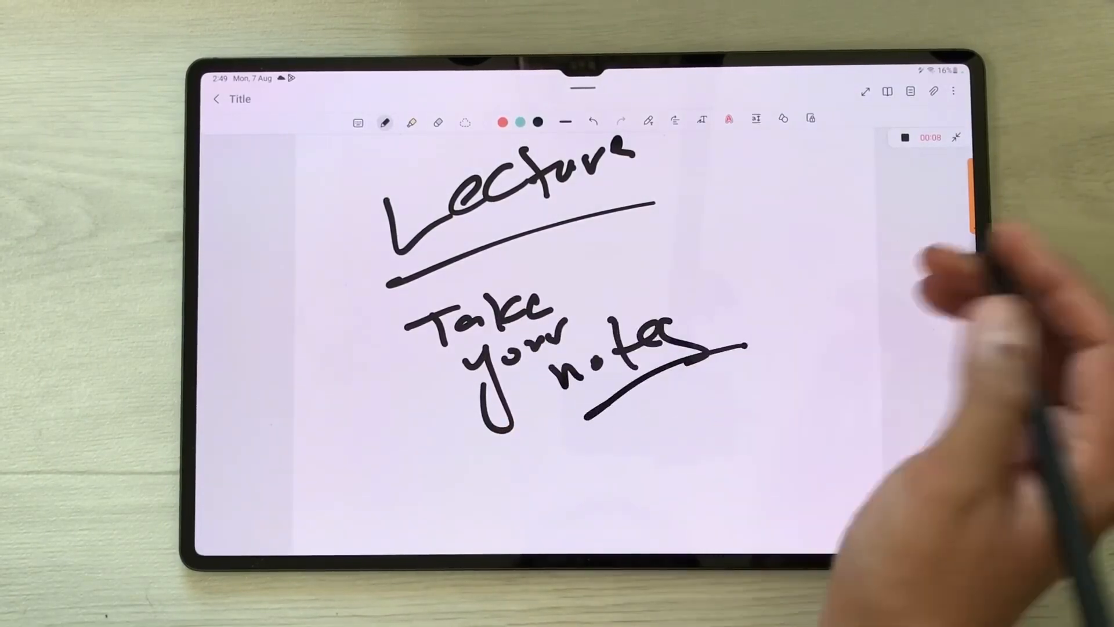
left_click(907, 138)
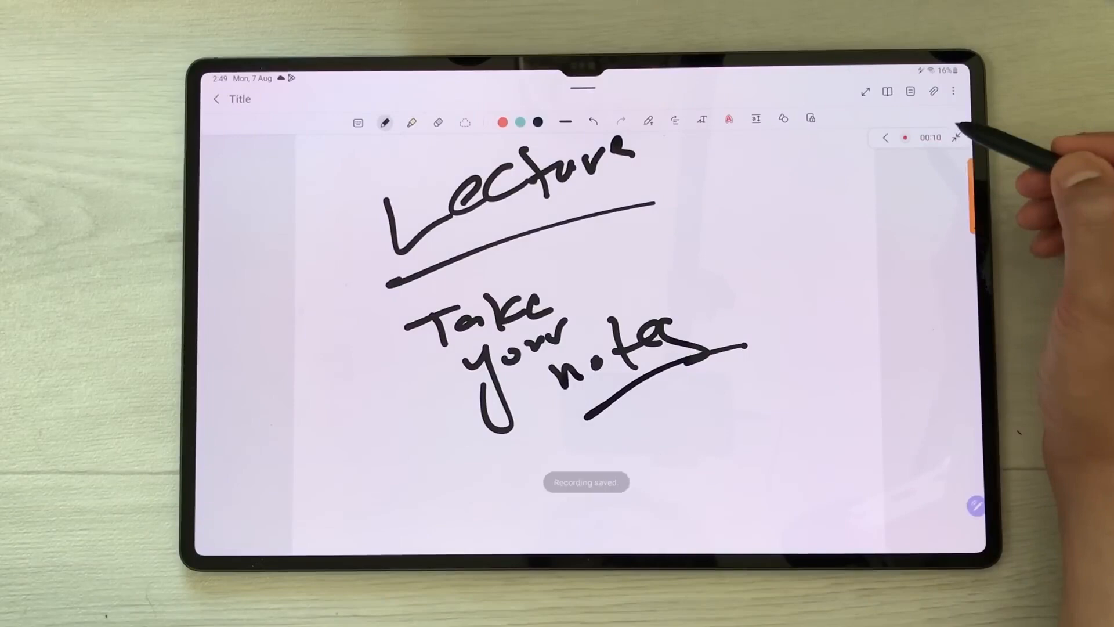
- Handwrite 'Google office' underlined and bring in the Edge panel of apps
left_click(955, 138)
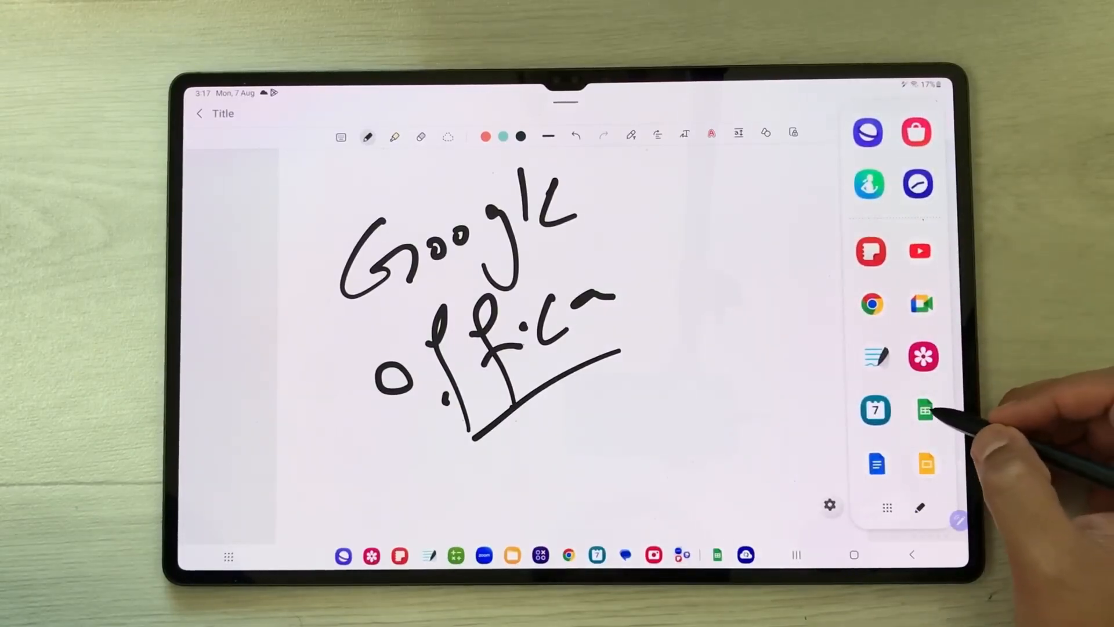
- Put Google Sheets in split screen beside the note and load the Analytics dashboard
left_click_drag(924, 410, 777, 325)
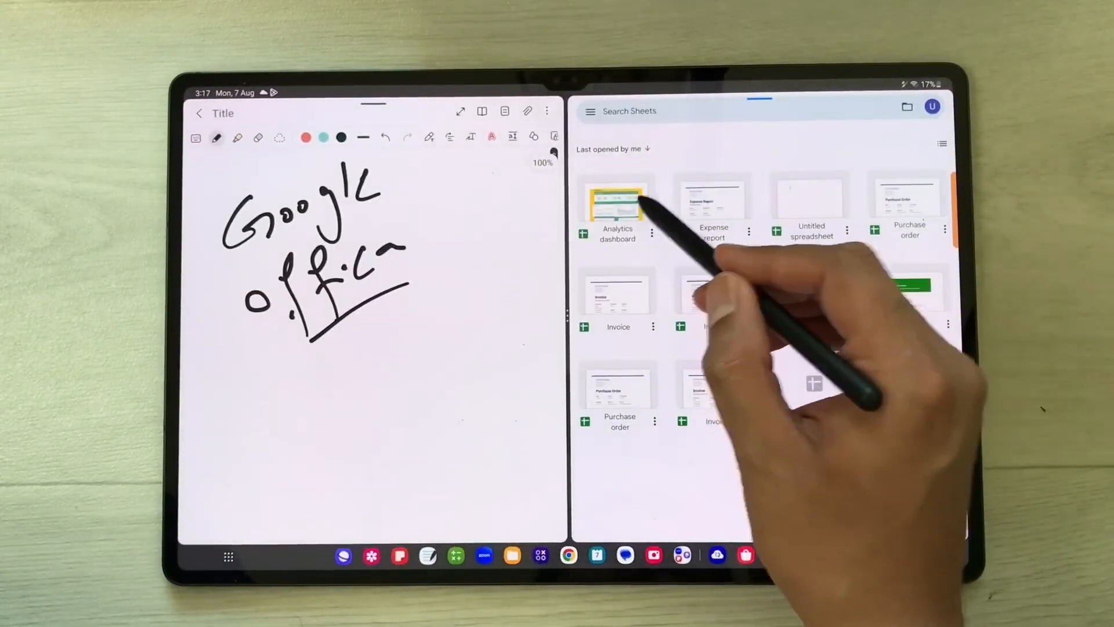
left_click(618, 202)
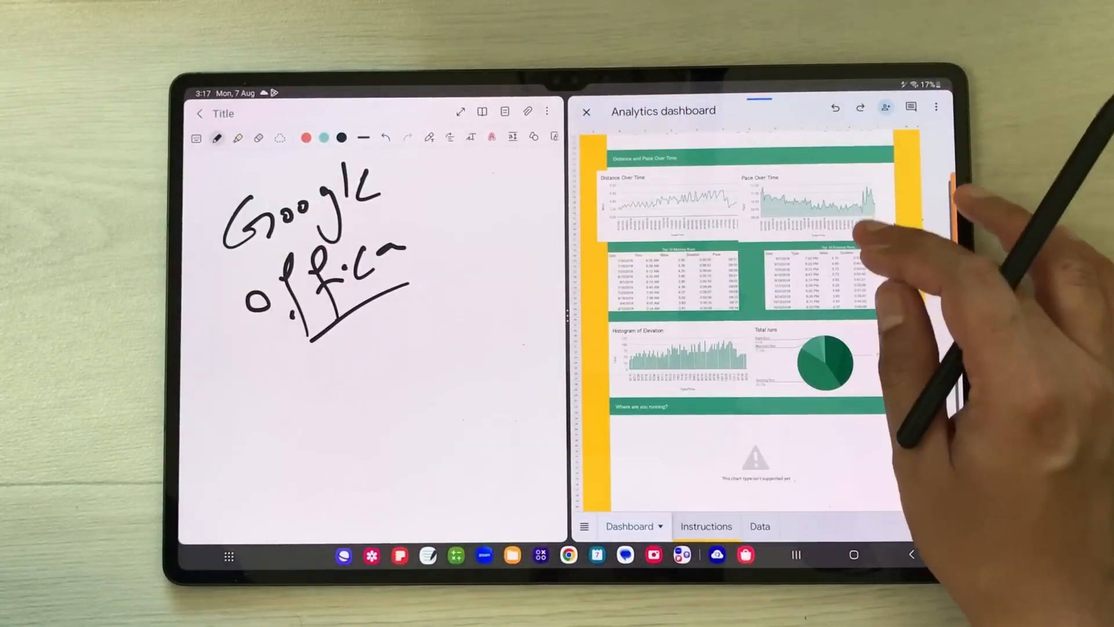